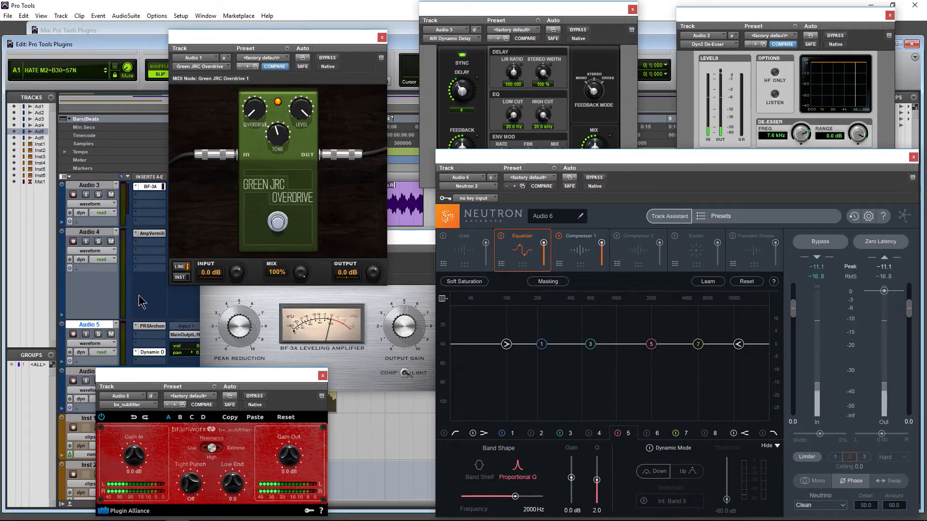
pyautogui.moveTo(164, 324)
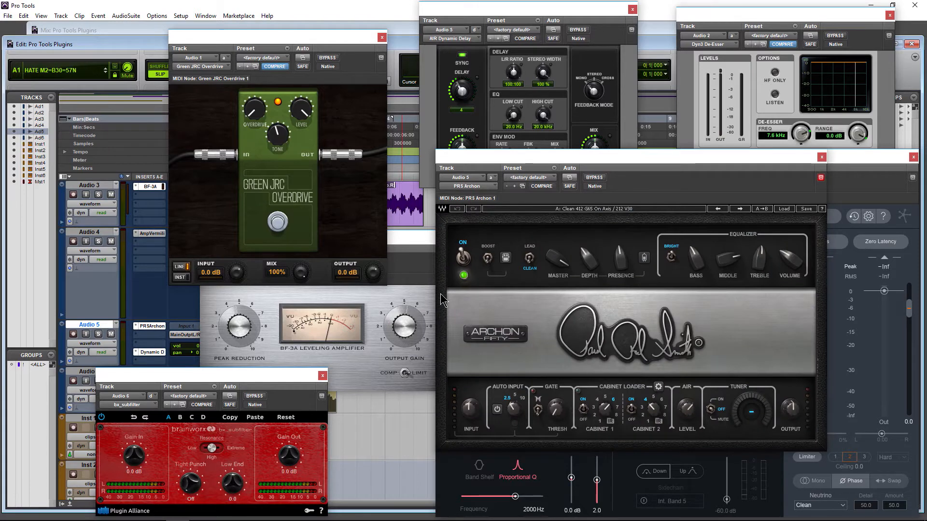
pyautogui.moveTo(585, 167)
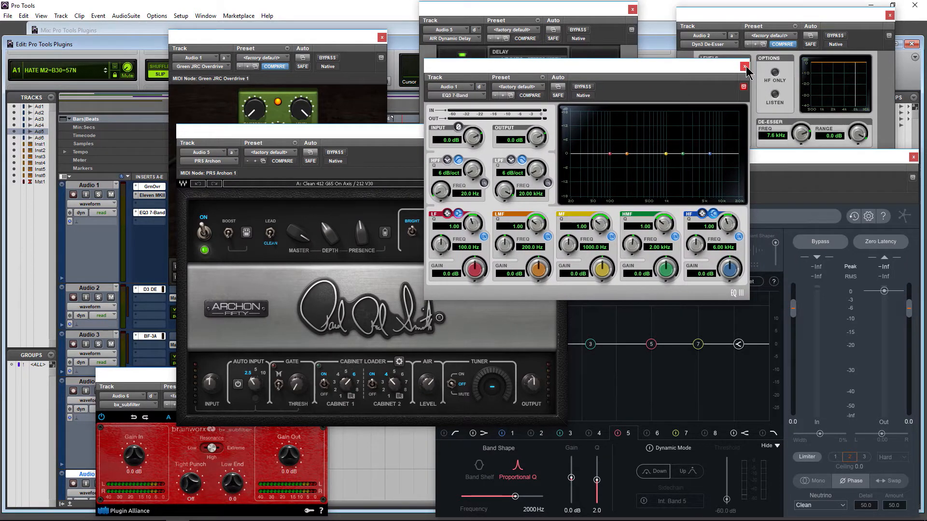
# Step: Bring up the EQ3 7-Band equalizer on Audio 1 next to the PRS Archon window
pyautogui.click(744, 67)
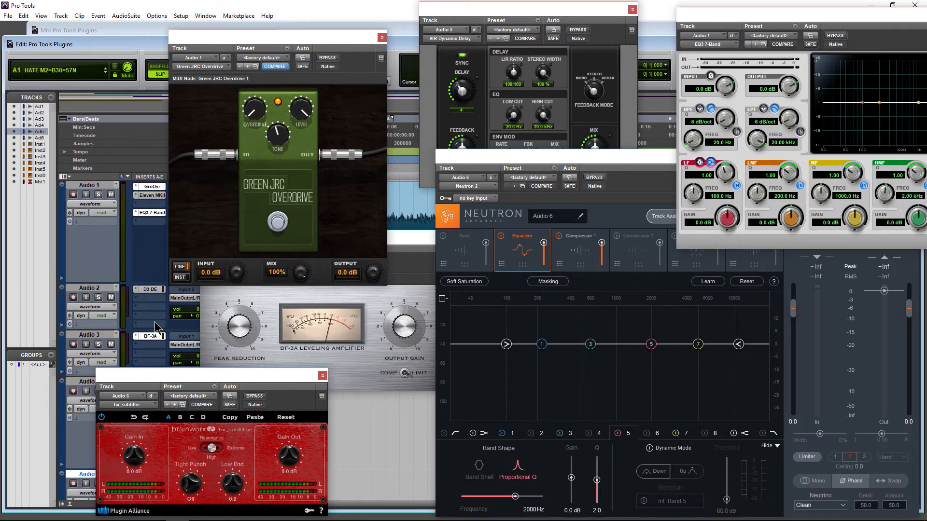
pyautogui.moveTo(445, 290)
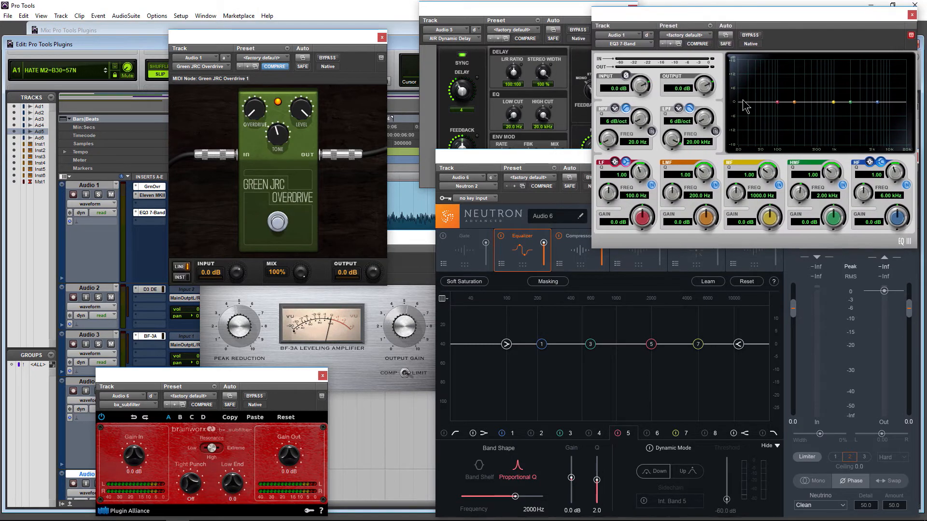
pyautogui.moveTo(671, 112)
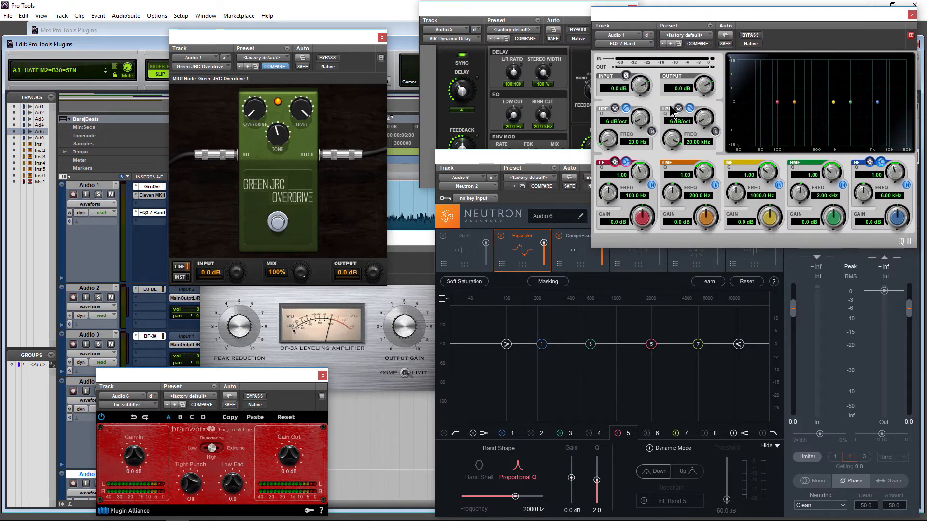
pyautogui.moveTo(153, 201)
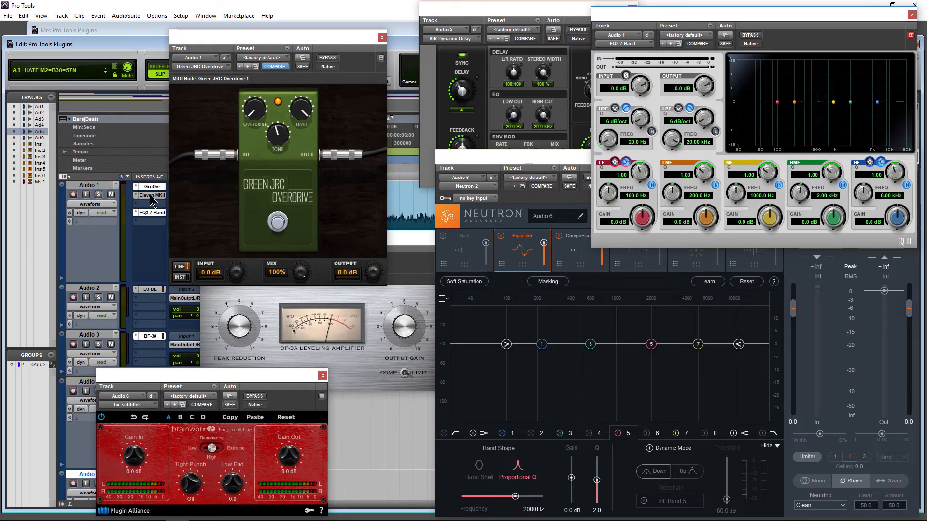
# Step: Show Audio 1's Eleven MkII amp window, replacing the 7-Band EQ window
pyautogui.click(153, 195)
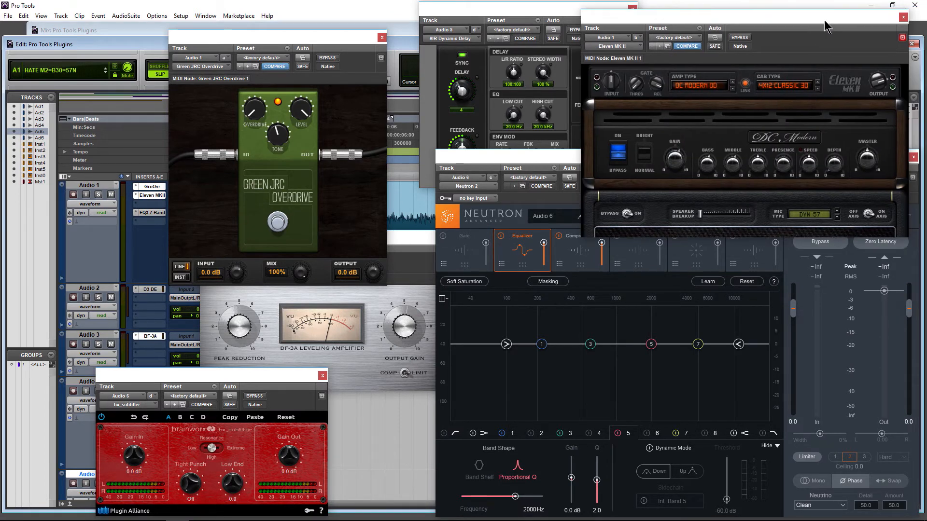
pyautogui.moveTo(552, 103)
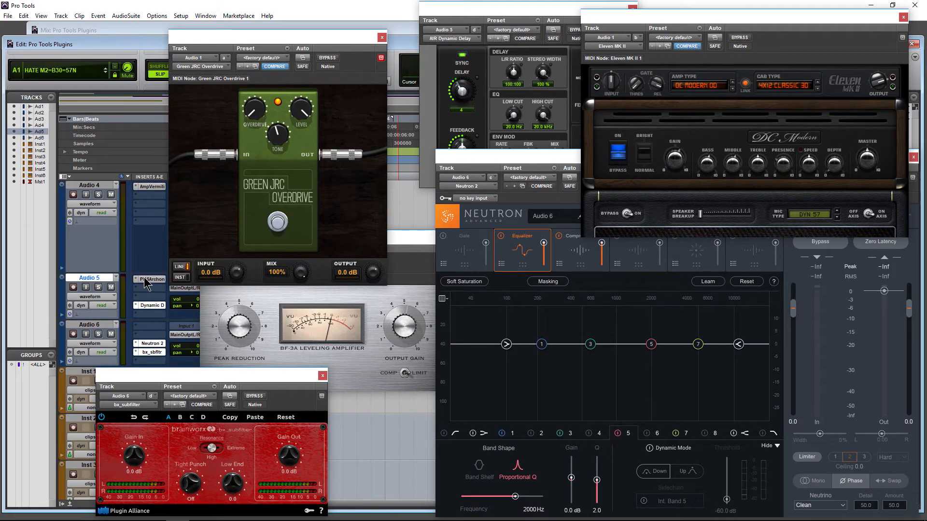
# Step: Show Audio 5's PRS Archon amp window over the Green JRC Overdrive window
pyautogui.click(150, 278)
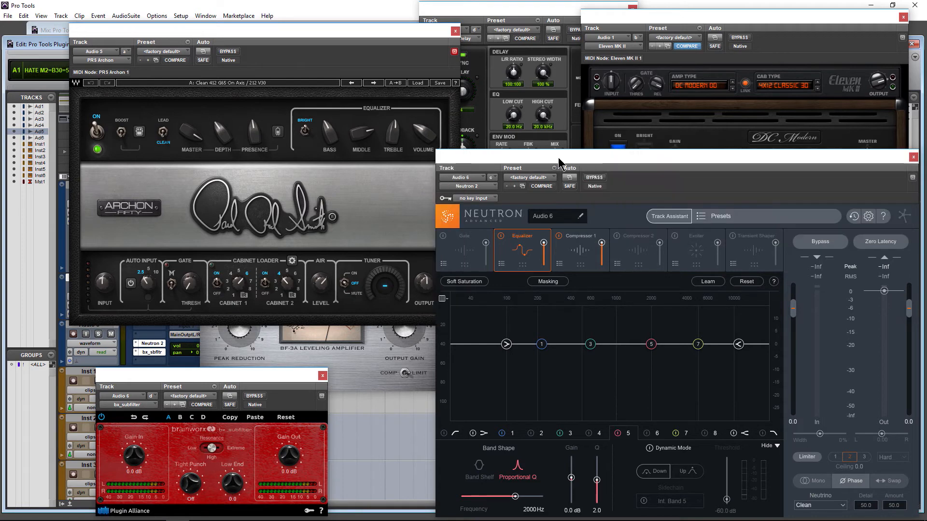
pyautogui.moveTo(317, 146)
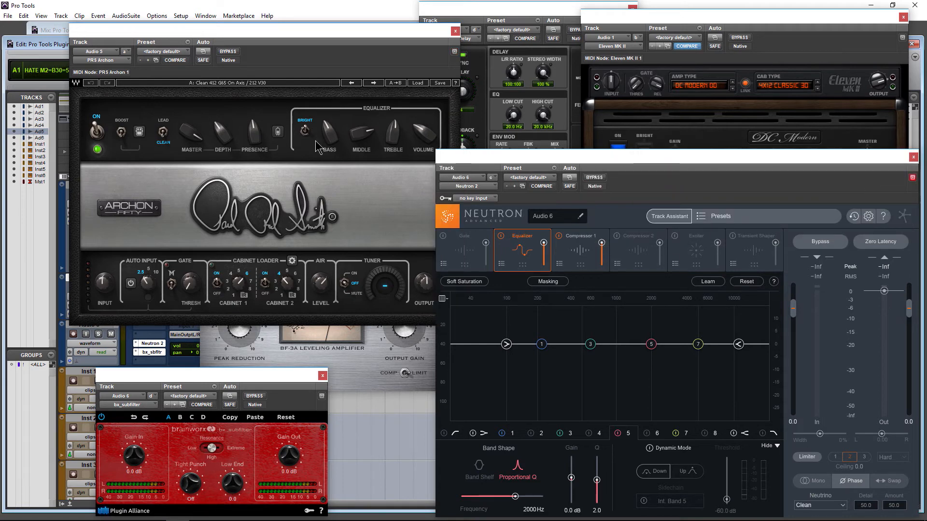